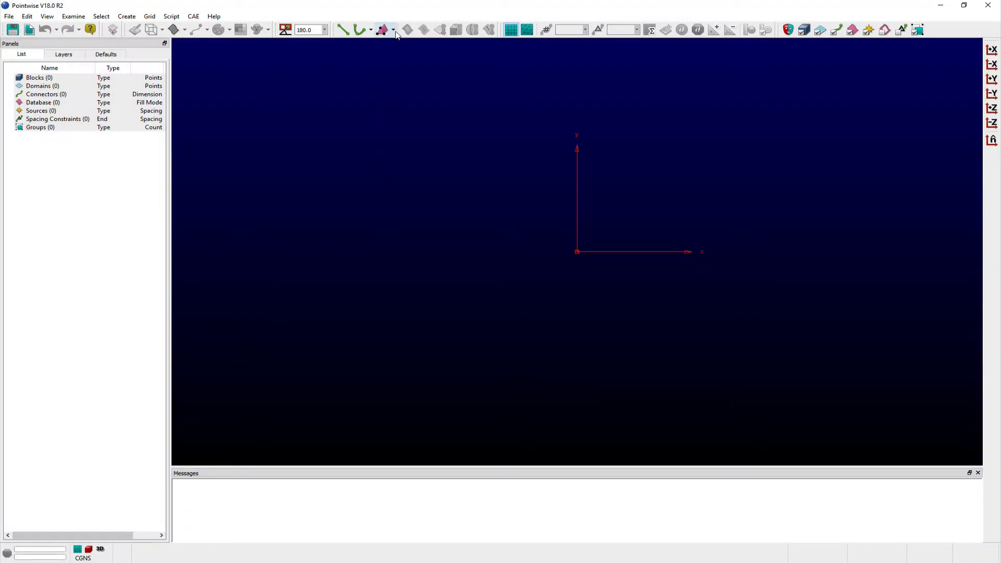
Bring up the Draw Shapes panel from the Create menu.
left_click(393, 30)
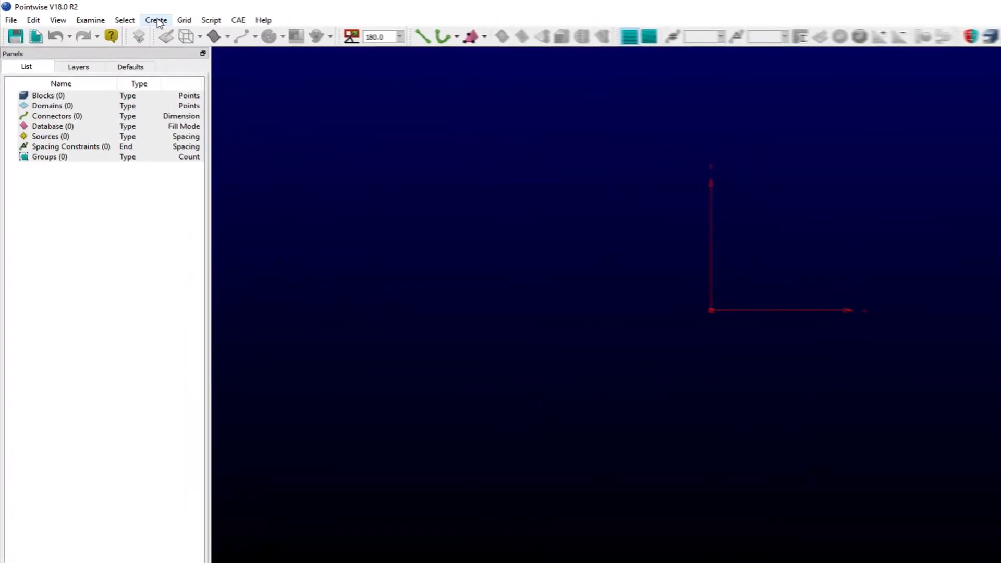
left_click(155, 20)
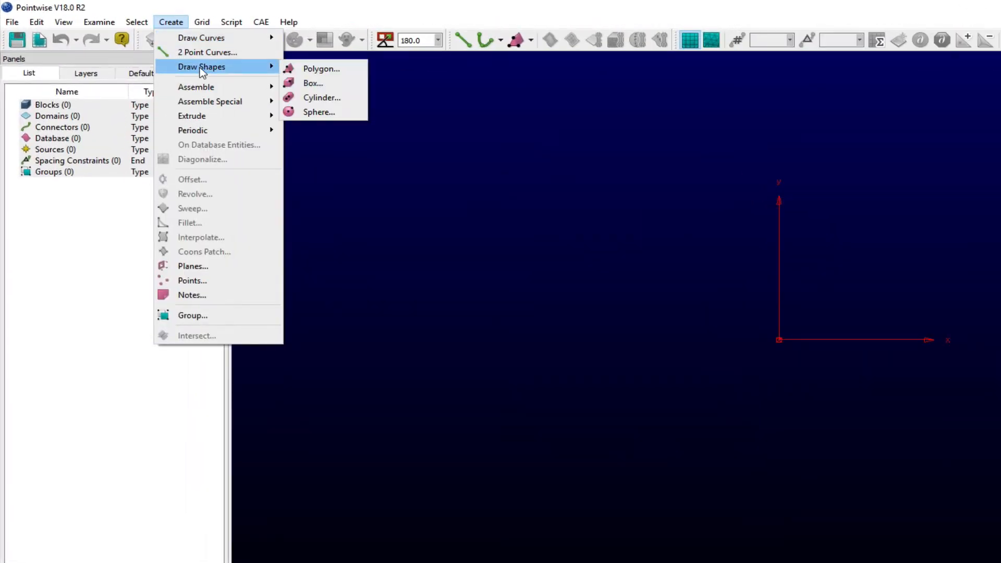
left_click(321, 68)
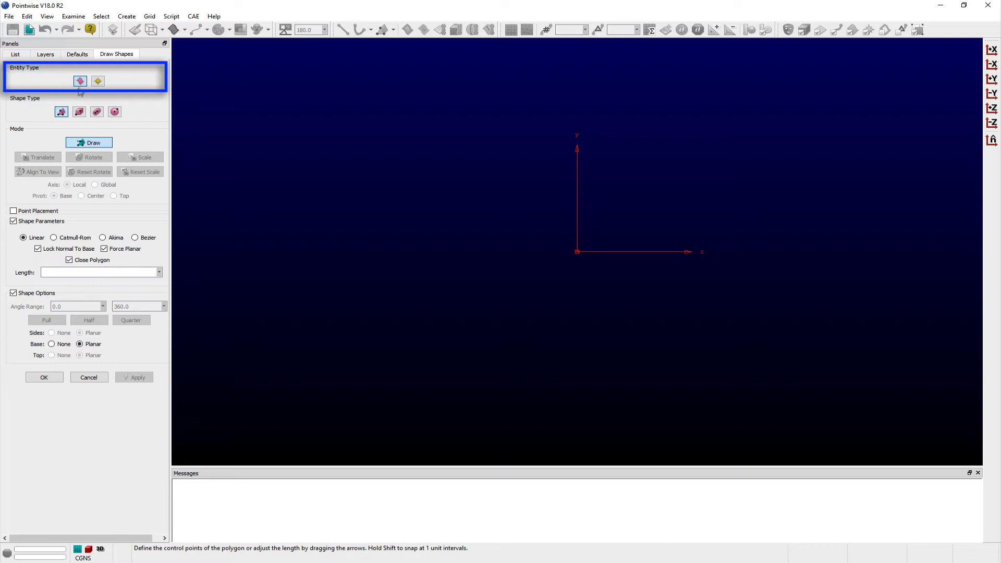
mouse_move(80, 81)
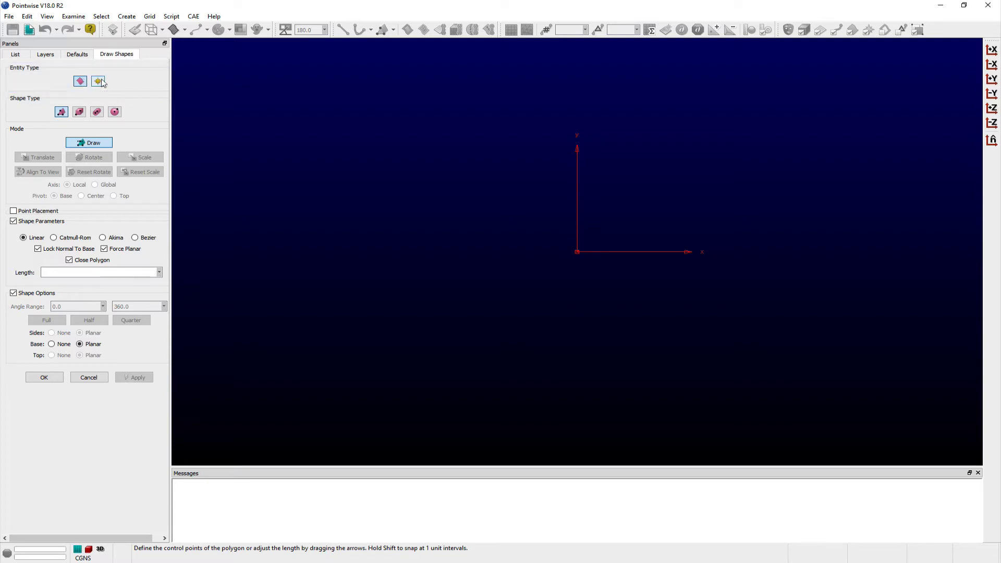
mouse_move(99, 81)
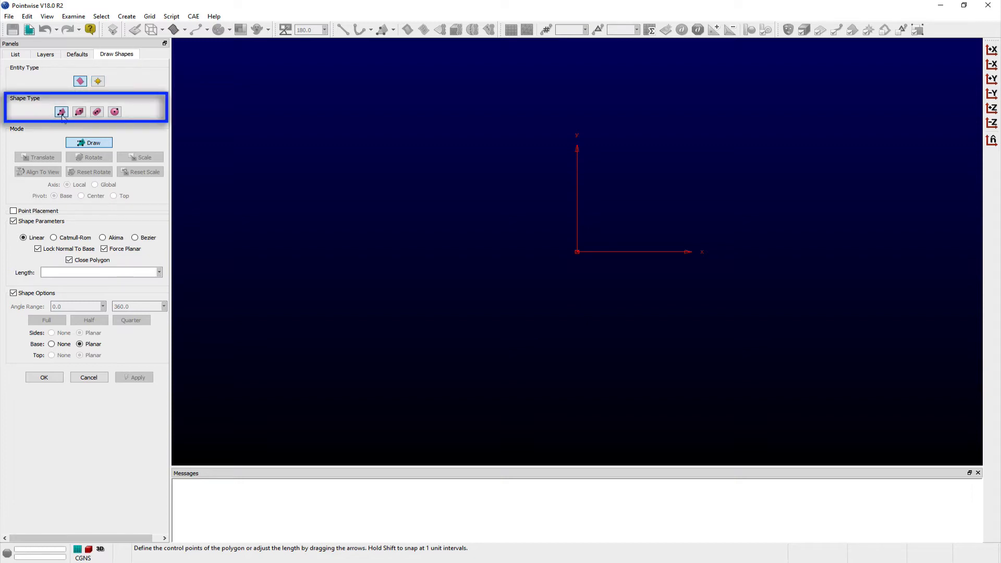
mouse_move(60, 112)
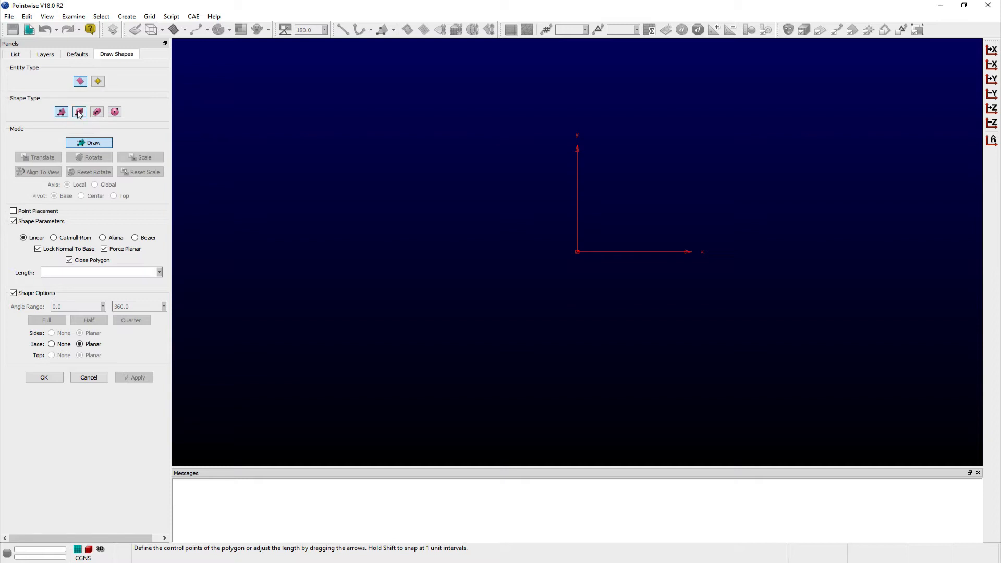
mouse_move(96, 112)
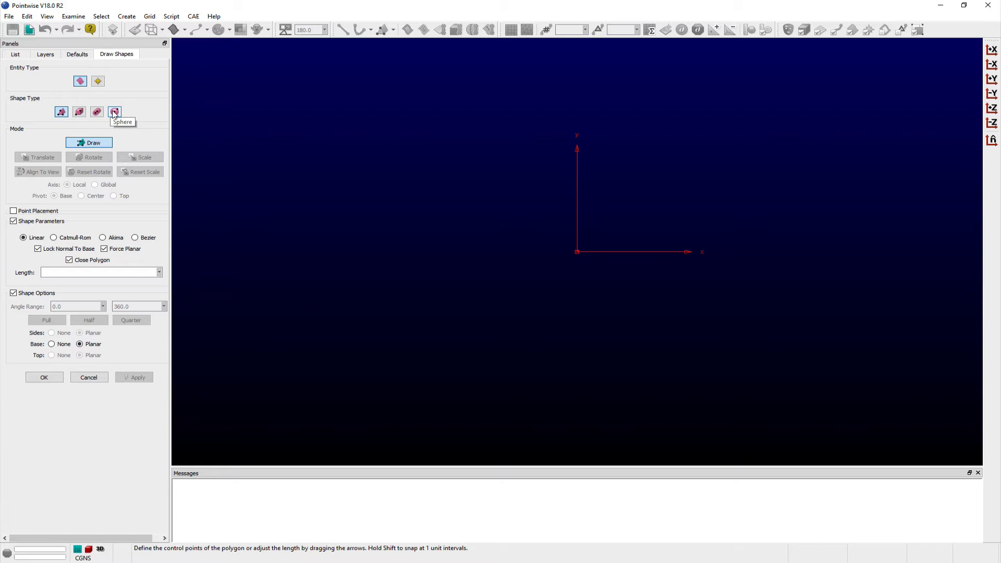
Choose Box as the shape type, exposing width, height and length fields.
left_click(78, 111)
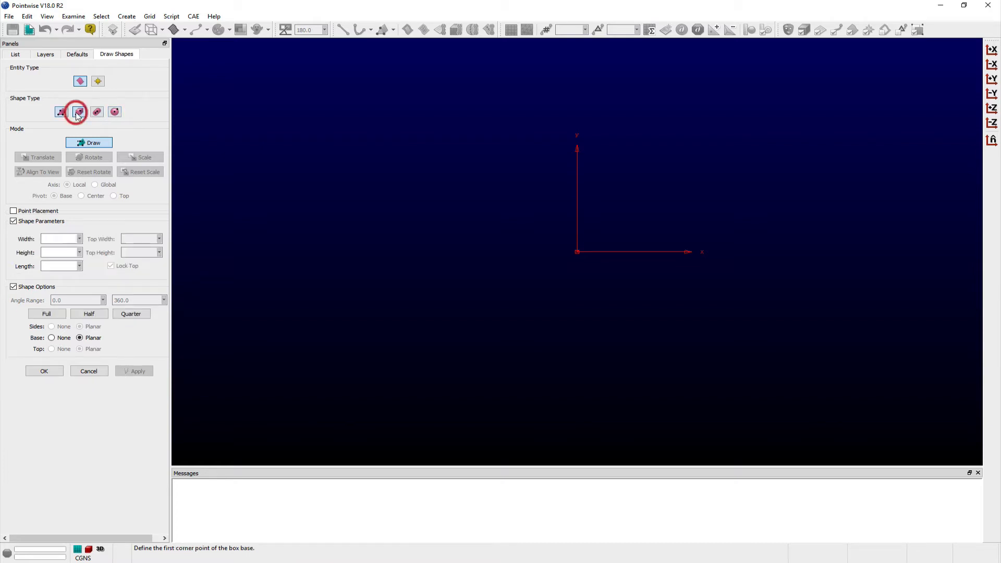
Enable Point Placement so exact corner coordinates can be typed for the box.
left_click(78, 112)
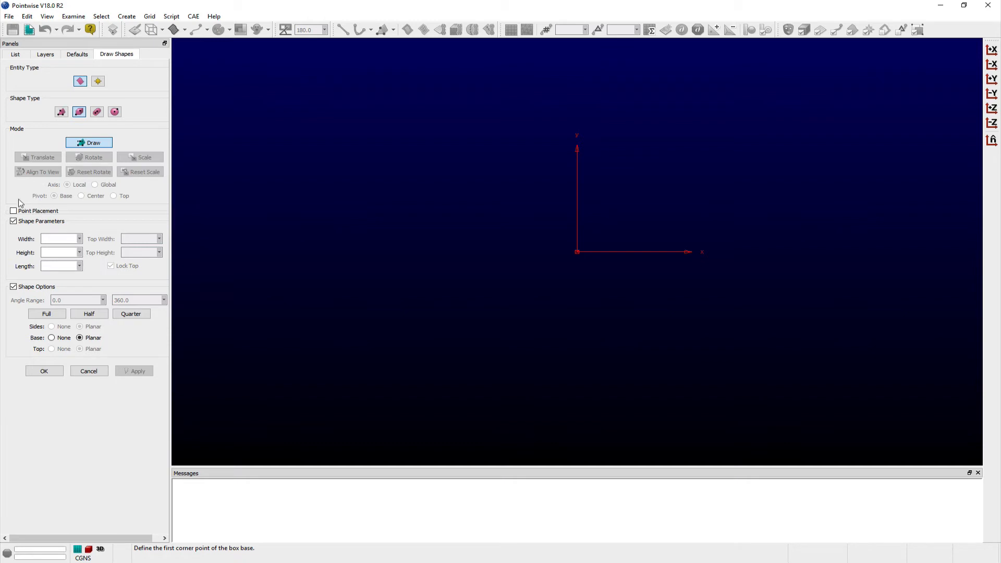
left_click(13, 210)
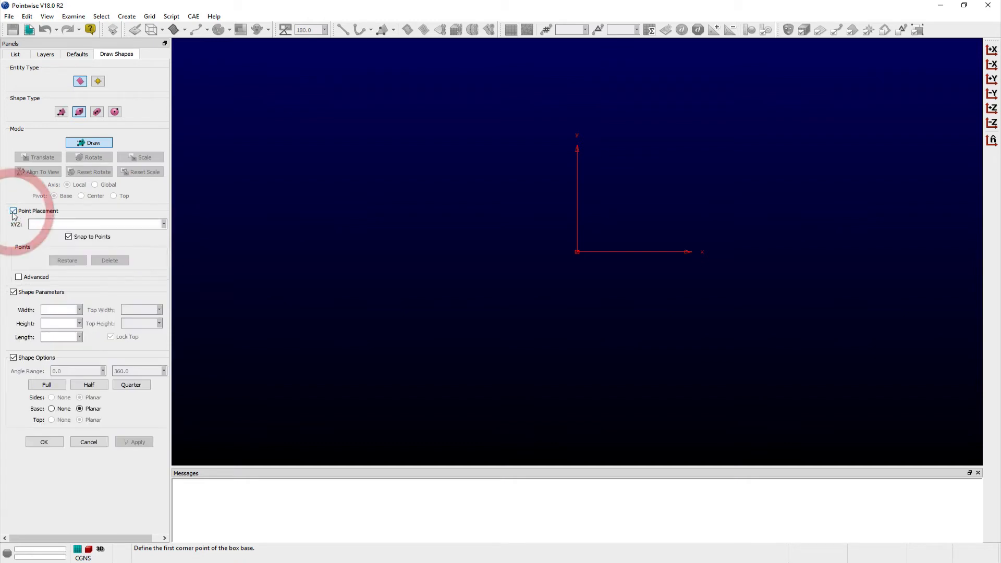
Place corners at the origin and 10 10 0, extrude to about 9.32 length, ready to move.
left_click(96, 223)
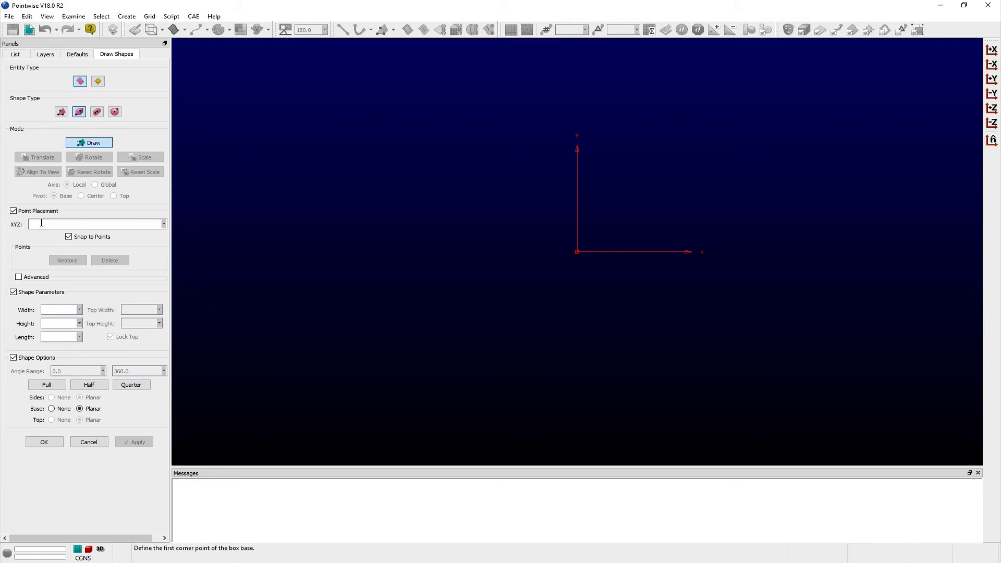
left_click(576, 251)
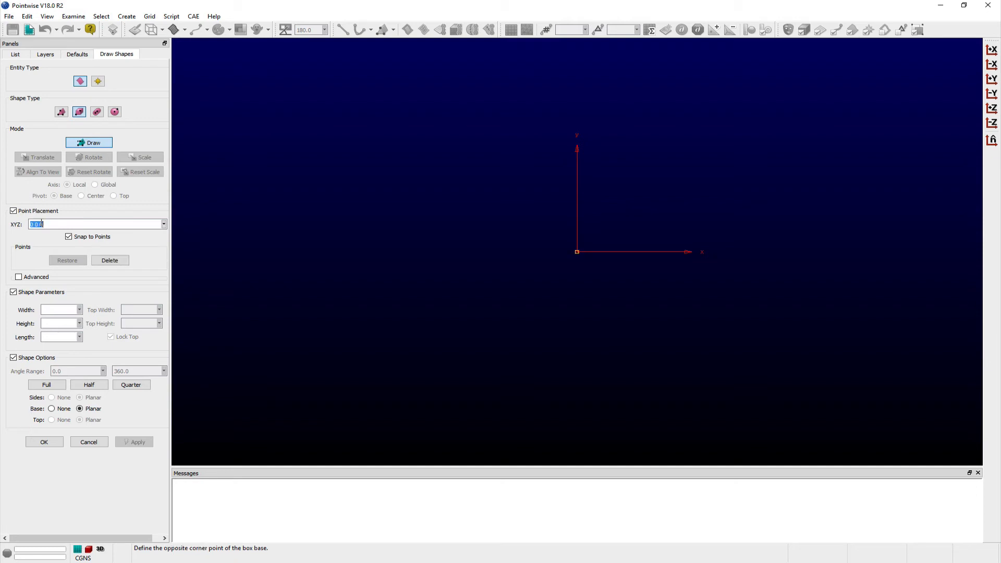
type("10 1 0")
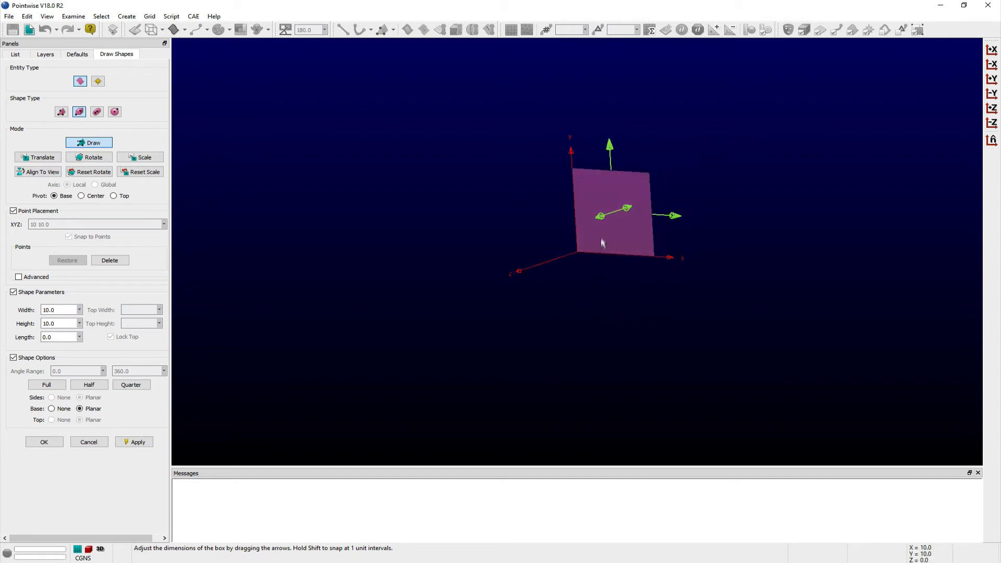
left_click_drag(670, 215, 556, 229)
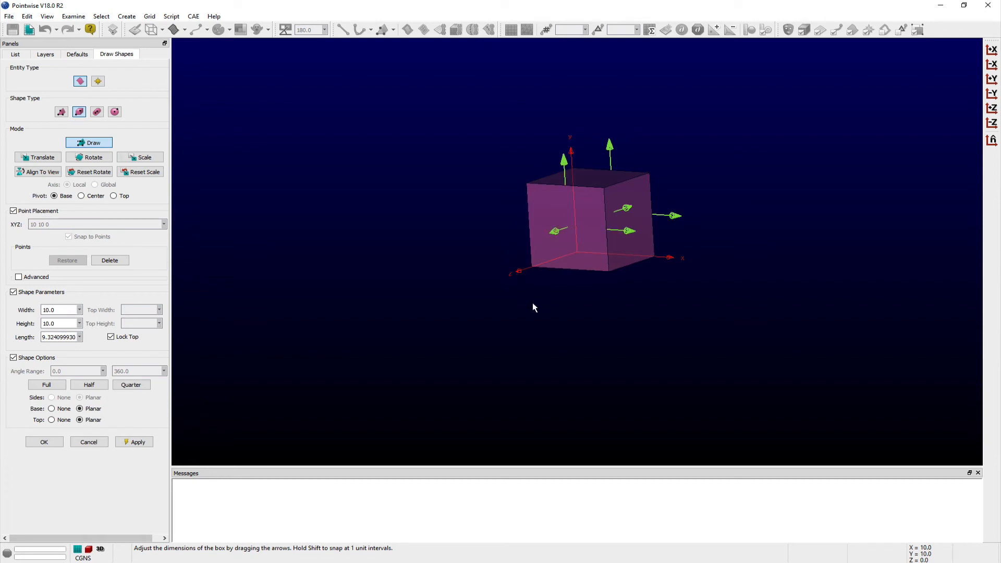
left_click(38, 157)
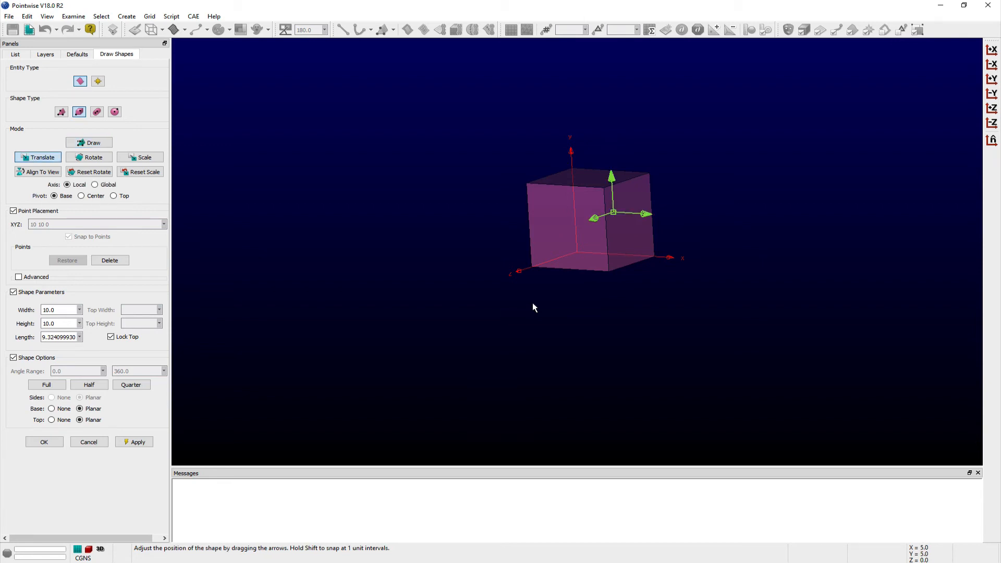
mouse_move(637, 220)
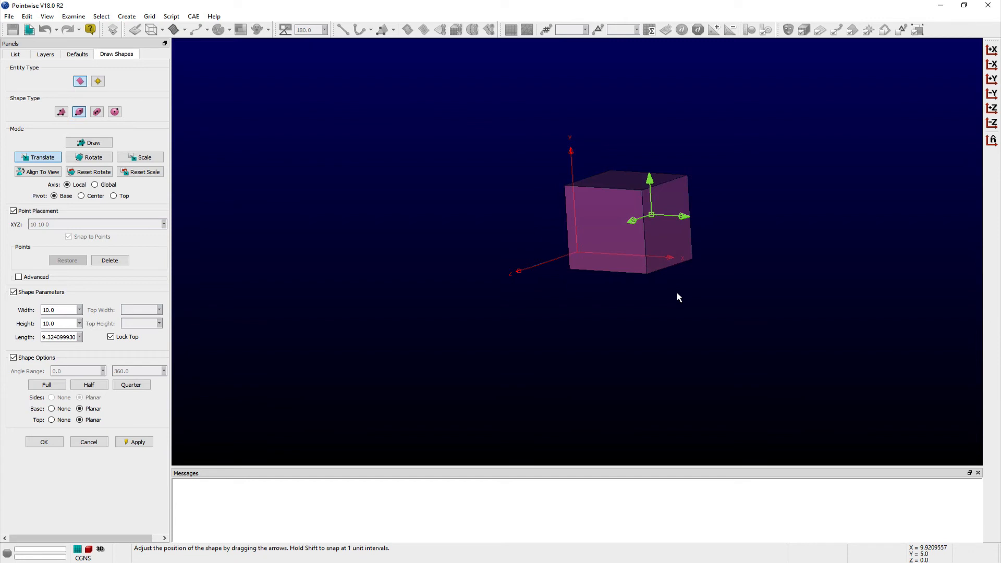
Switch the moved box's handles to Rotate mode.
left_click(89, 158)
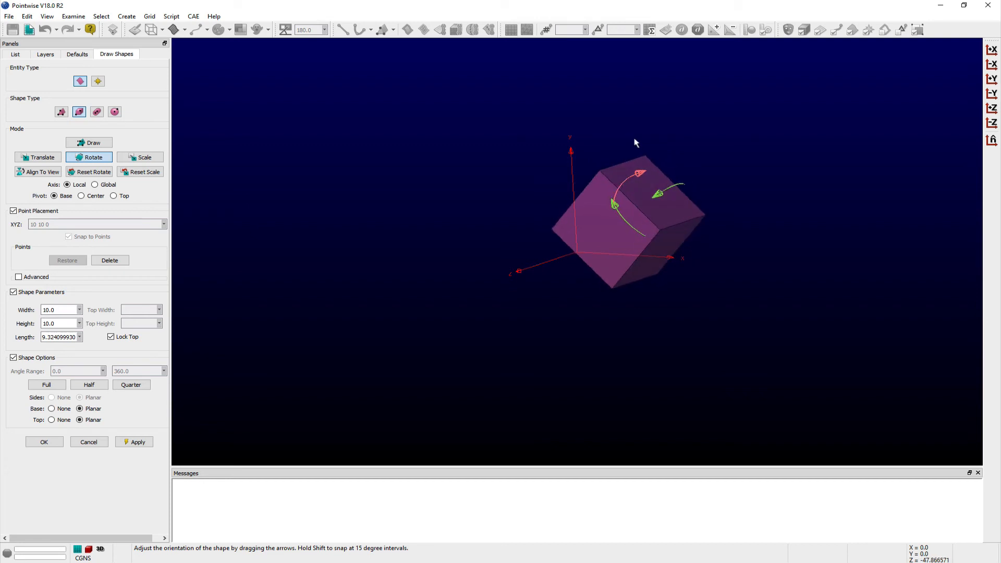
Tilt the box about its axis, ending scaled to height 11.43 and length 12.27.
left_click_drag(638, 172, 670, 182)
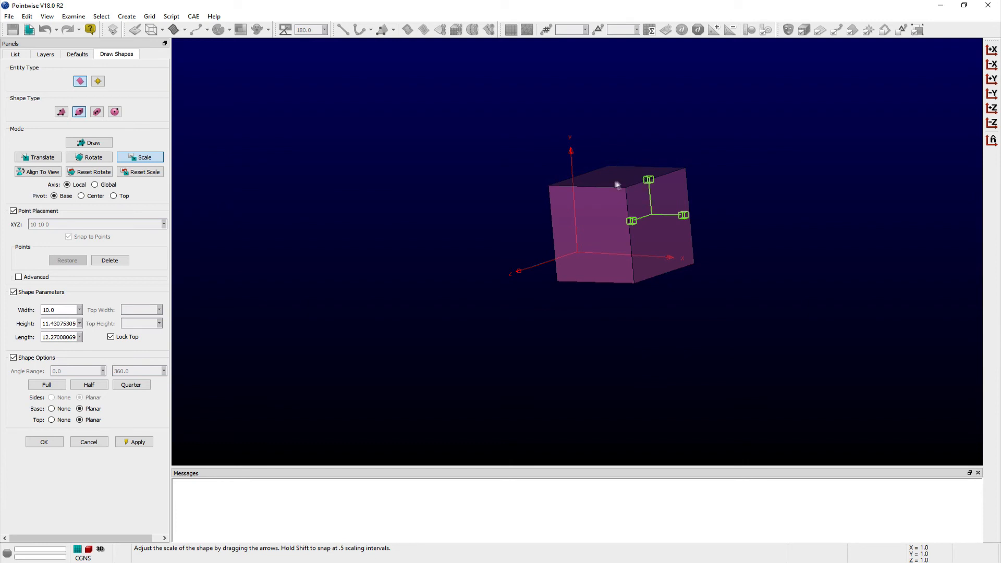
mouse_move(512, 215)
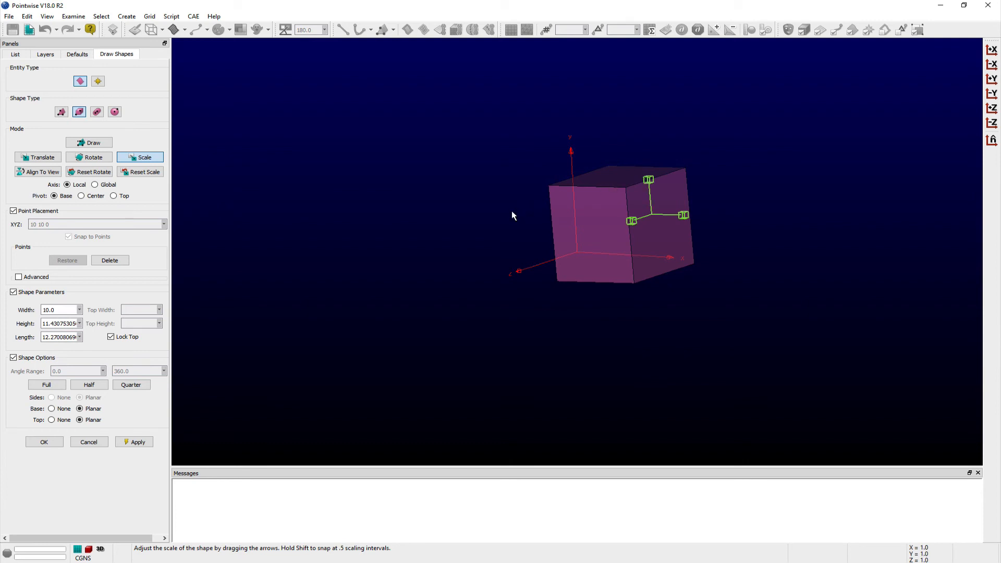
left_click(37, 158)
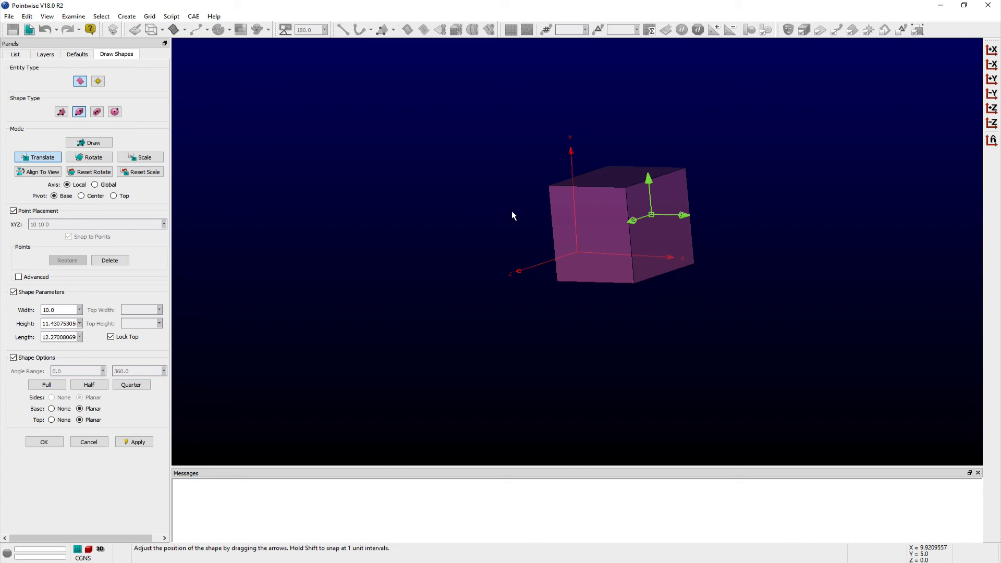
Set handle Axis to Global then back to Local and return to Rotate mode.
left_click(95, 185)
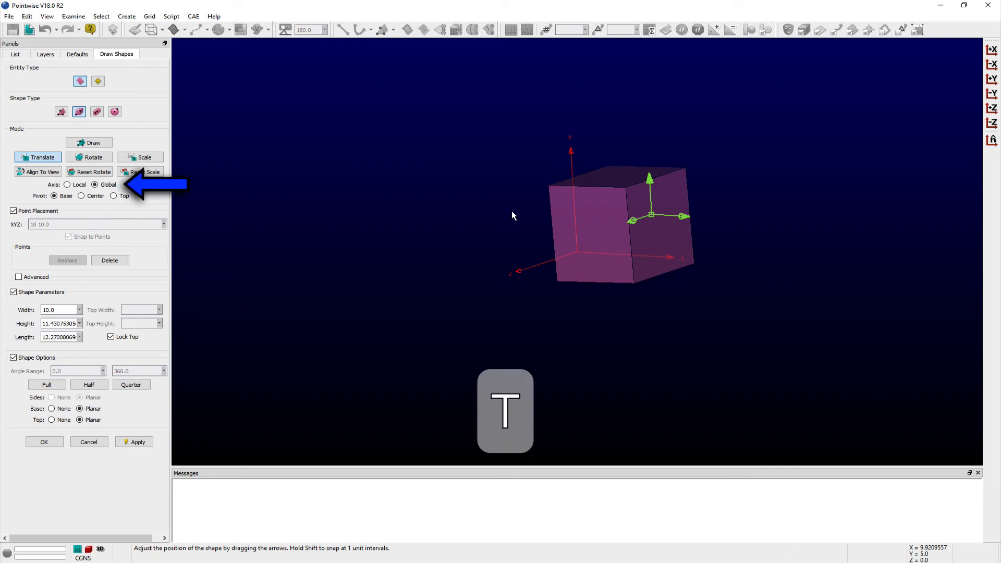
left_click(67, 185)
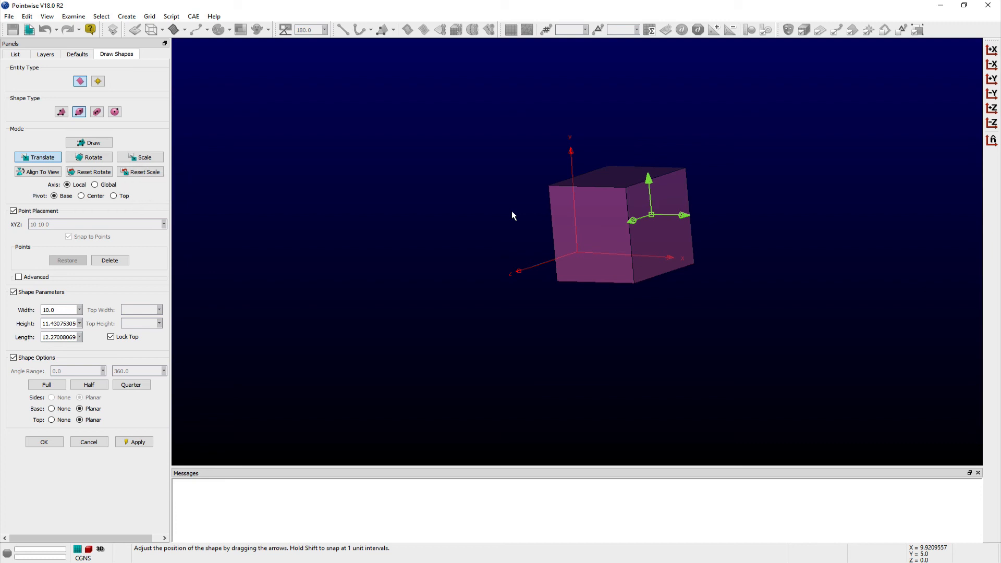
left_click(89, 157)
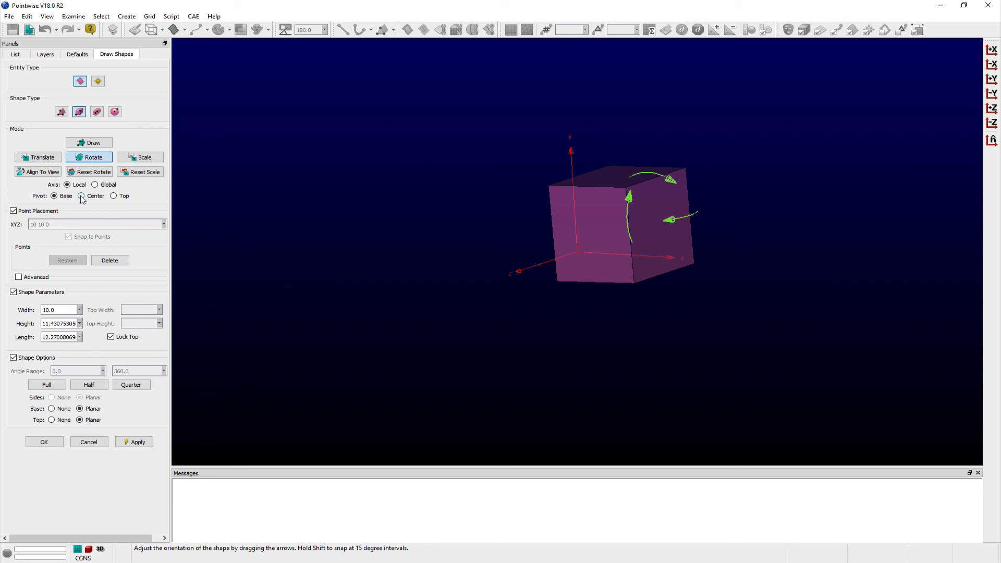
Move the rotation Pivot from base to Center and then to Top.
left_click(81, 196)
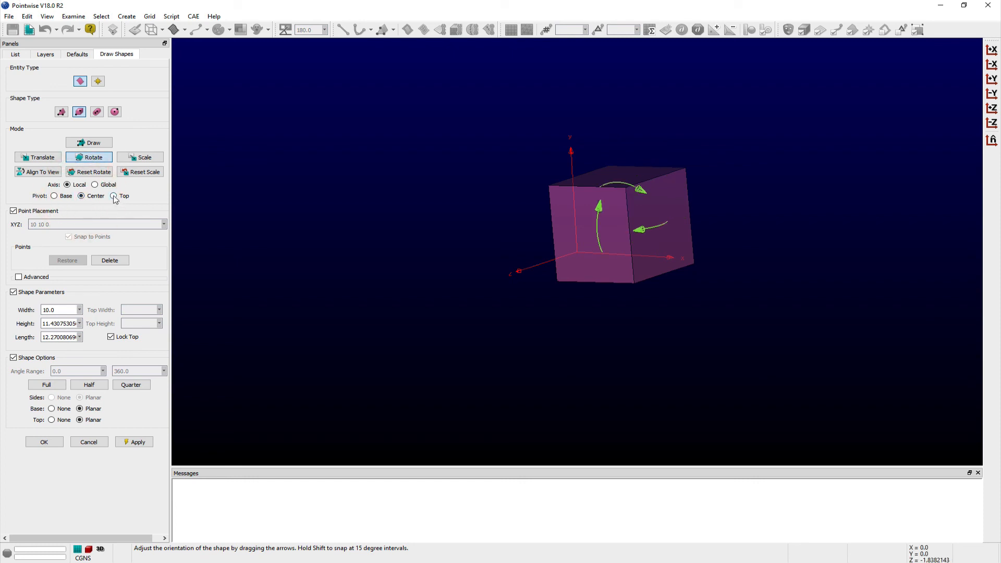
left_click(113, 195)
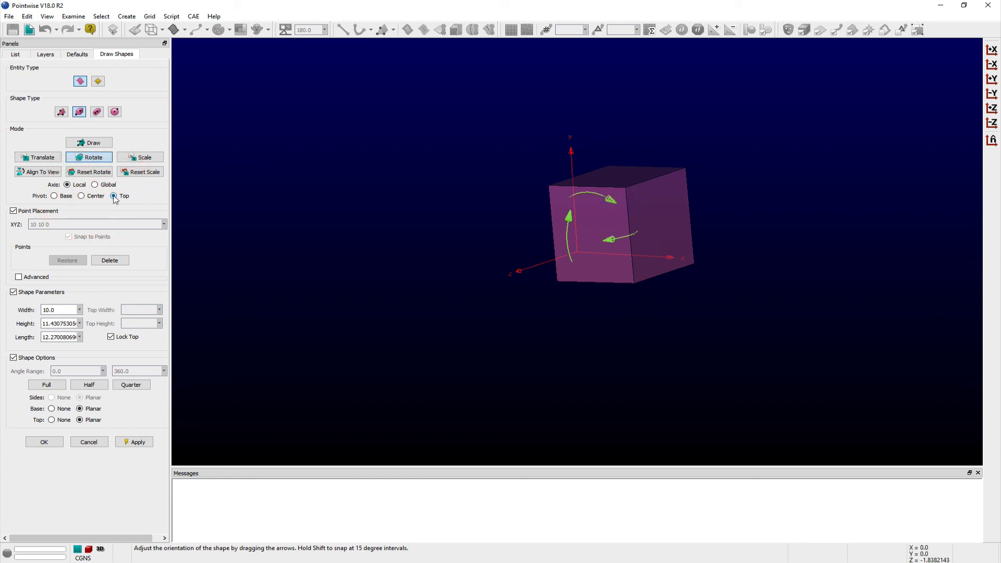